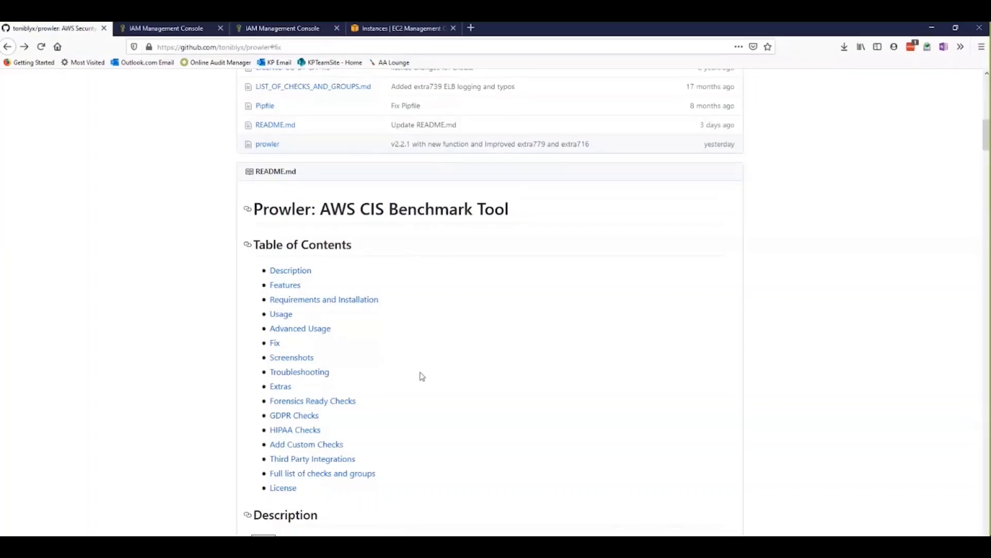
pyautogui.moveTo(318, 372)
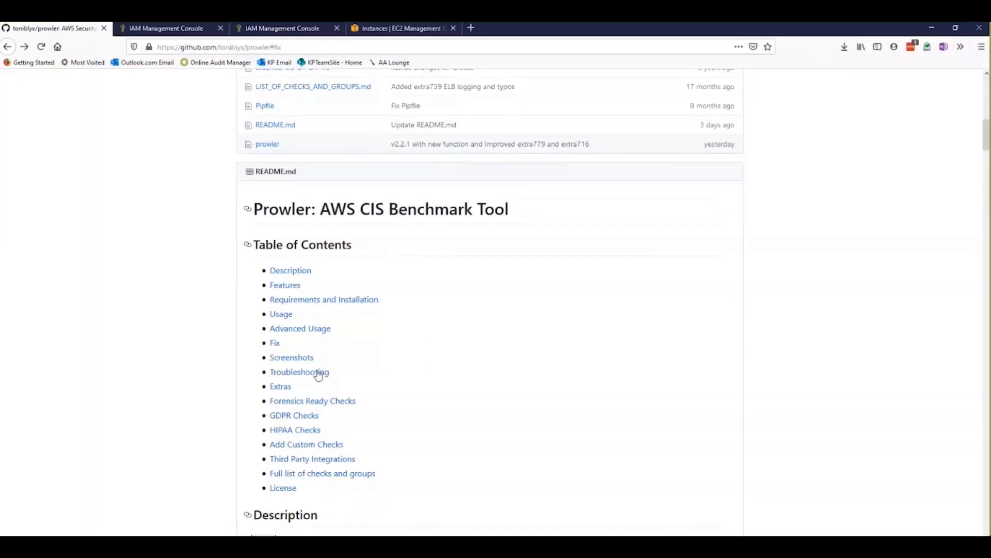
# Jump via Troubleshooting to Custom IAM Policy and open iam/prowler-additions-policy.json
pyautogui.click(299, 371)
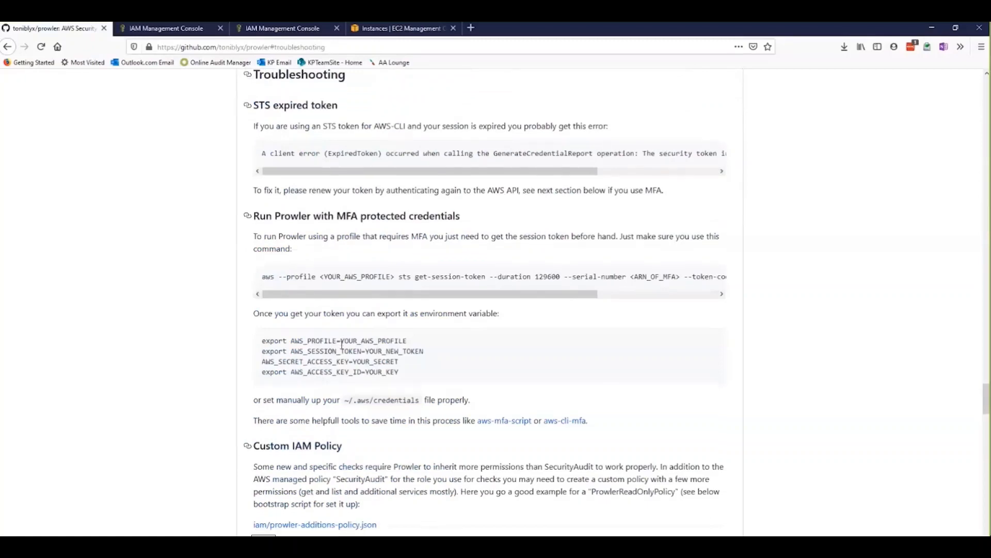
pyautogui.scroll(-3)
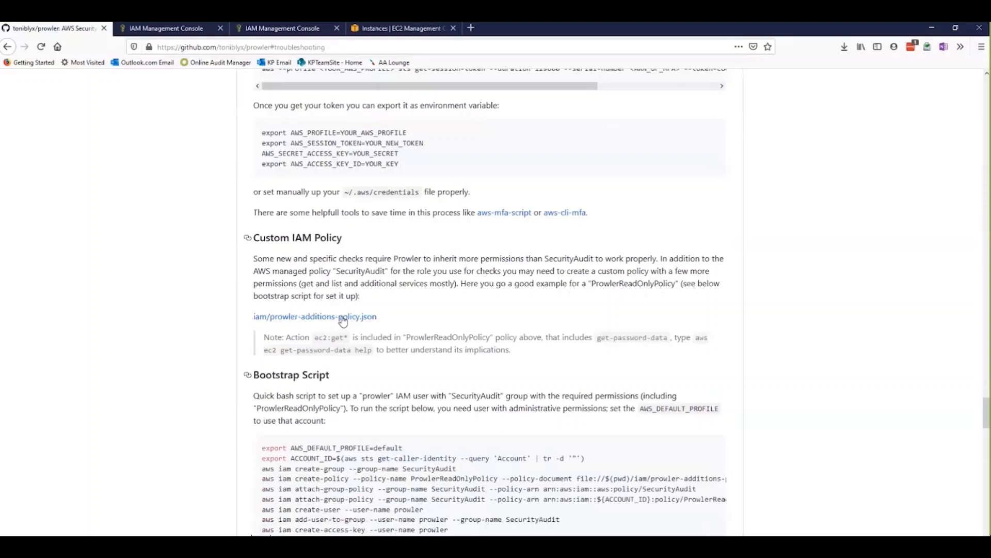
pyautogui.click(314, 316)
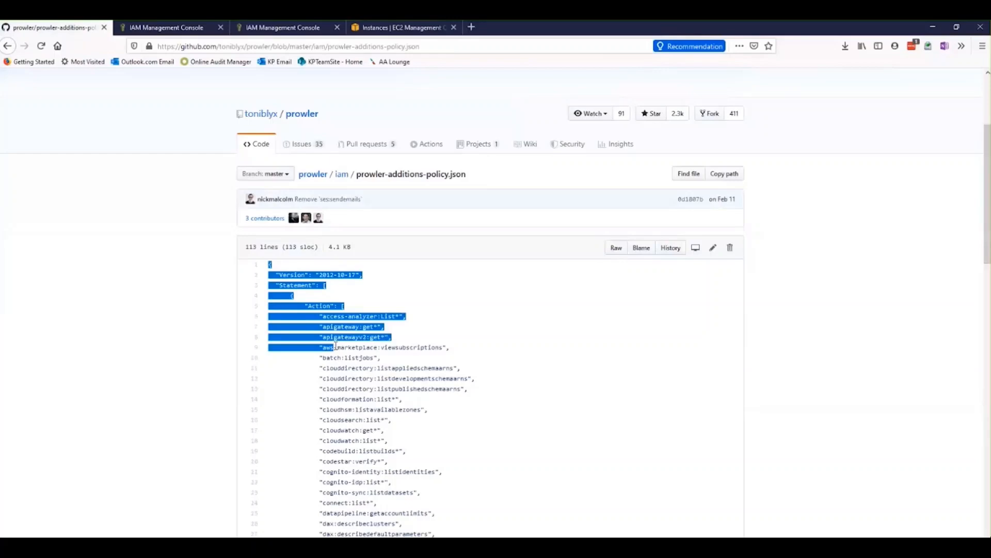
# Scroll through the prowler-additions-policy.json contents to select and copy the whole policy
pyautogui.scroll(-3)
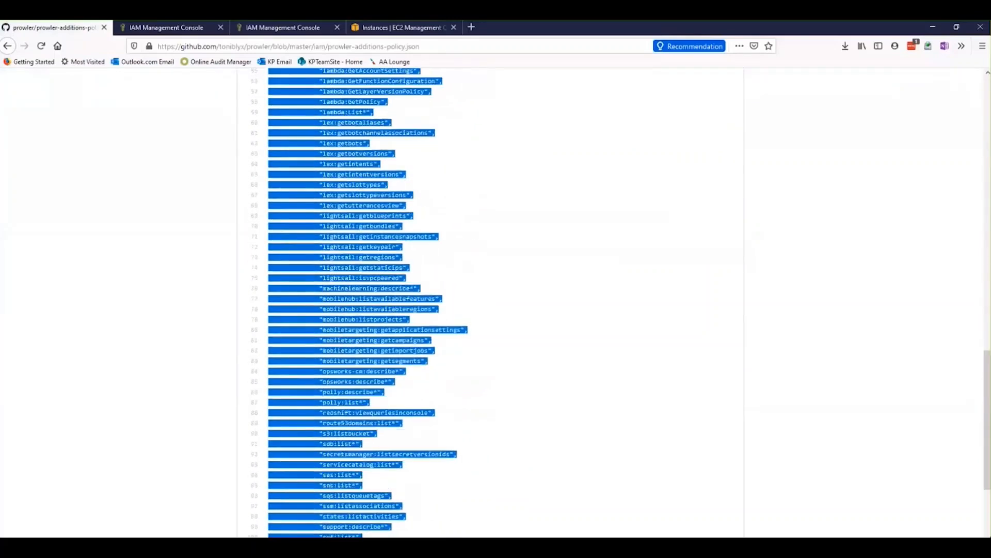
pyautogui.scroll(-3)
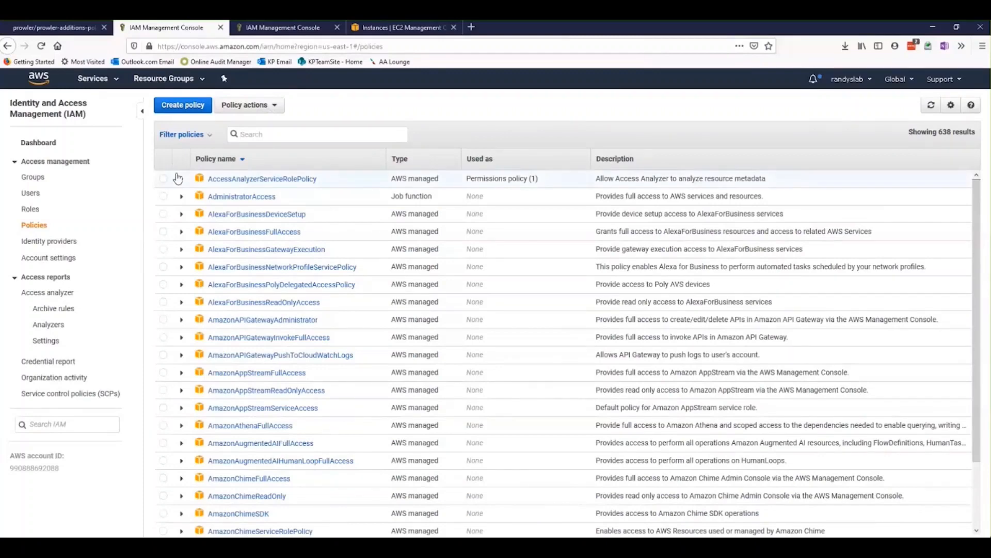
pyautogui.moveTo(73, 149)
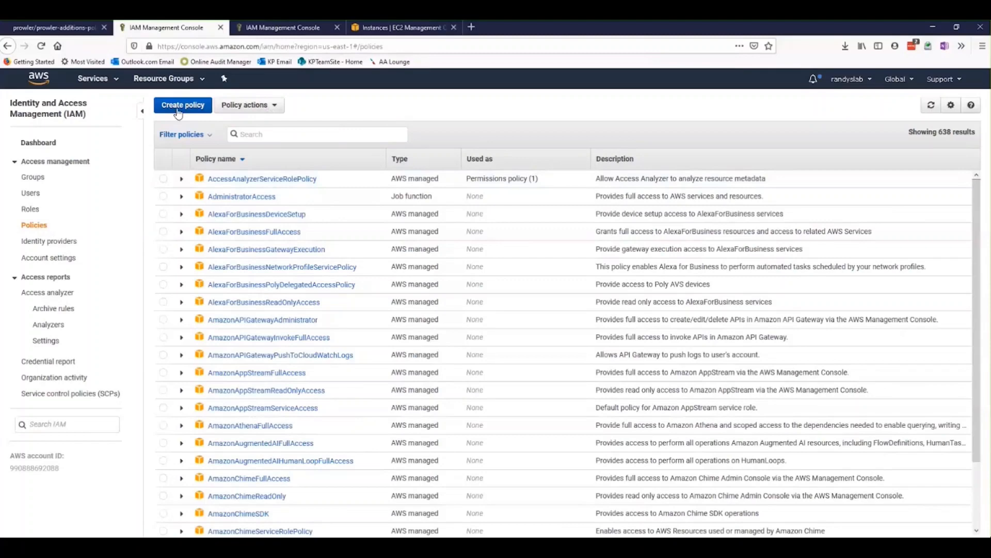
# Paste the Prowler JSON into a new policy and create it as ProwlerSecurityAuditPolicy
pyautogui.click(183, 105)
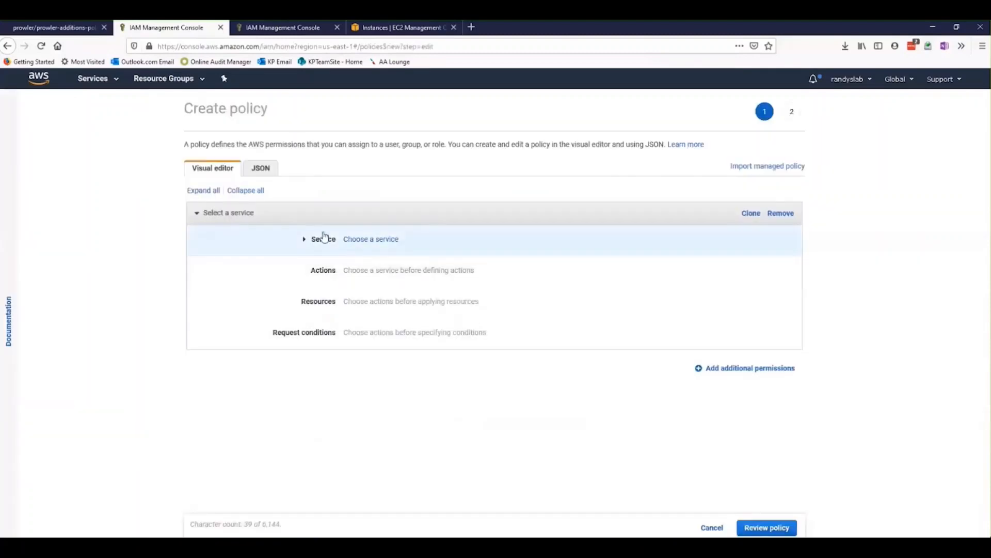
pyautogui.click(260, 168)
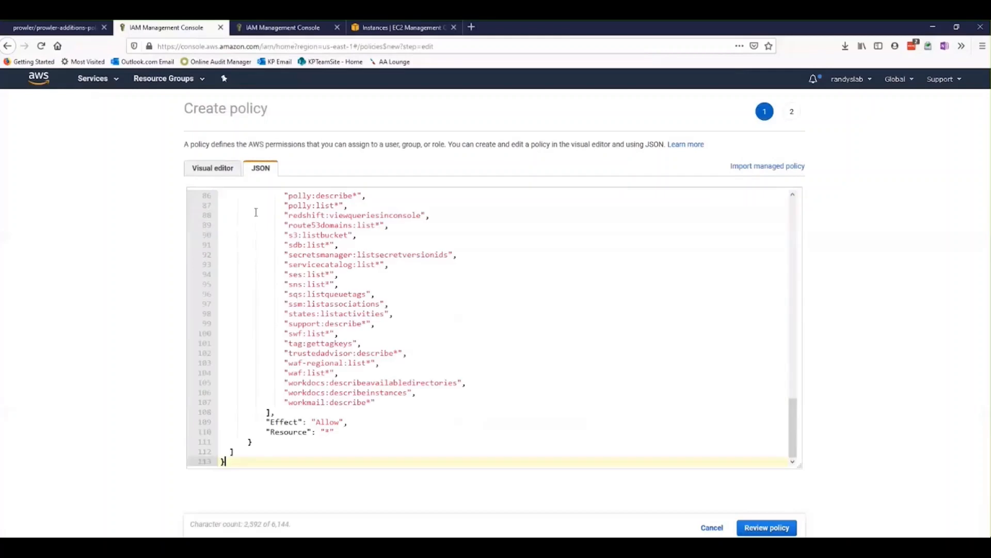
pyautogui.moveTo(646, 535)
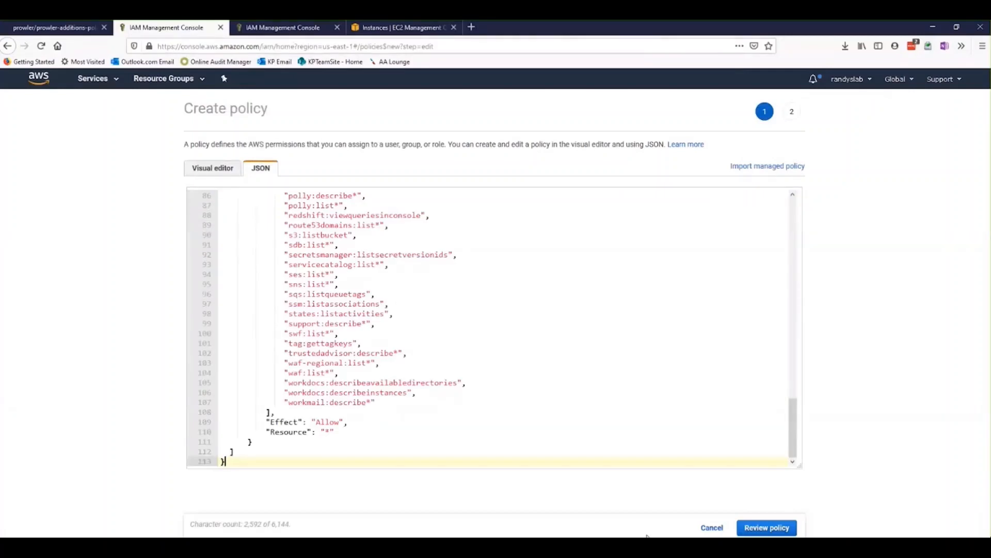
pyautogui.click(765, 527)
pyautogui.write('P')
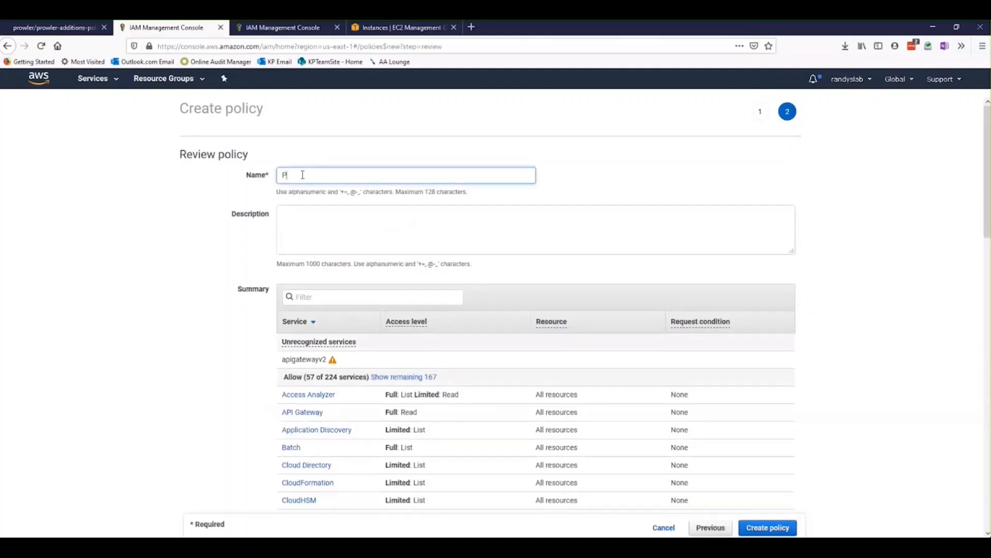
pyautogui.write('rowlerSecurityAuditPolic')
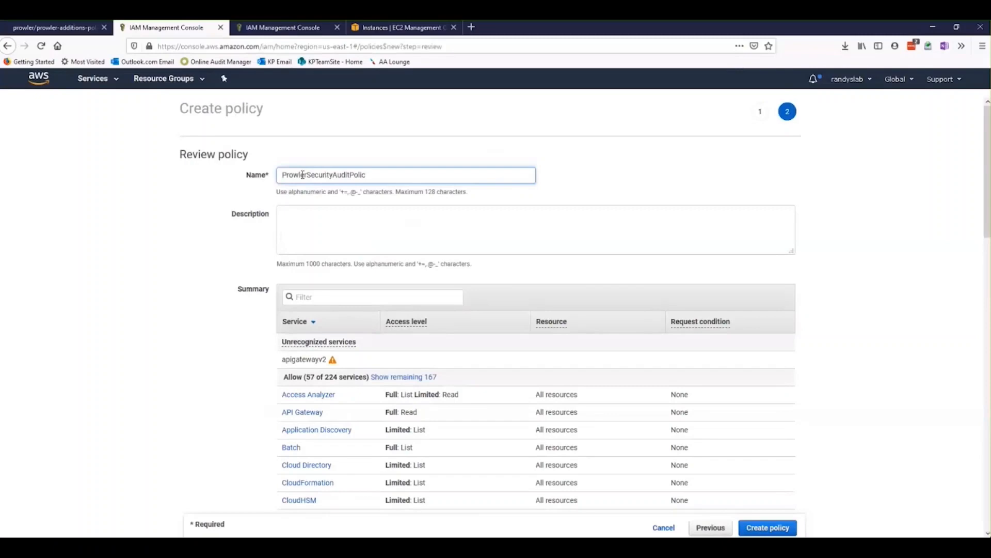
pyautogui.write('y')
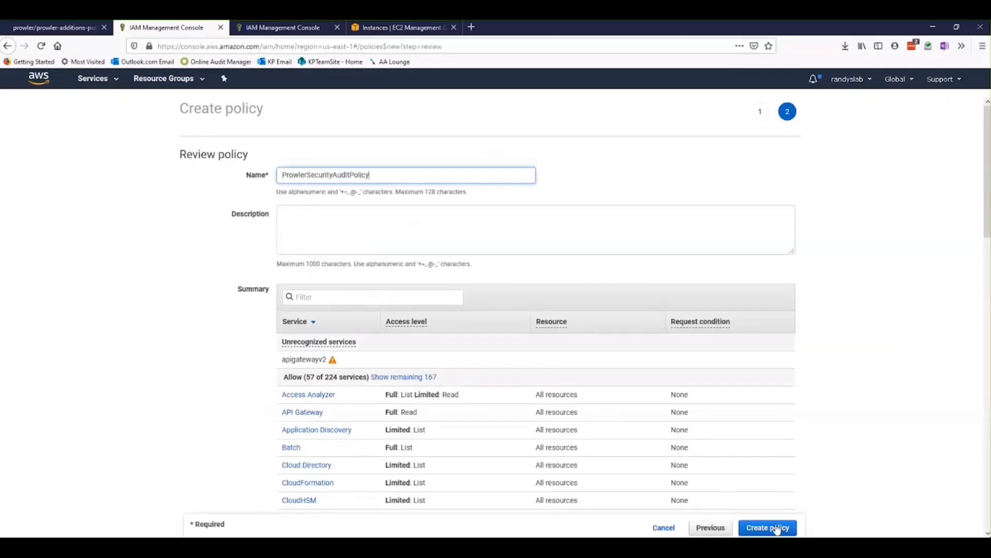
pyautogui.click(766, 527)
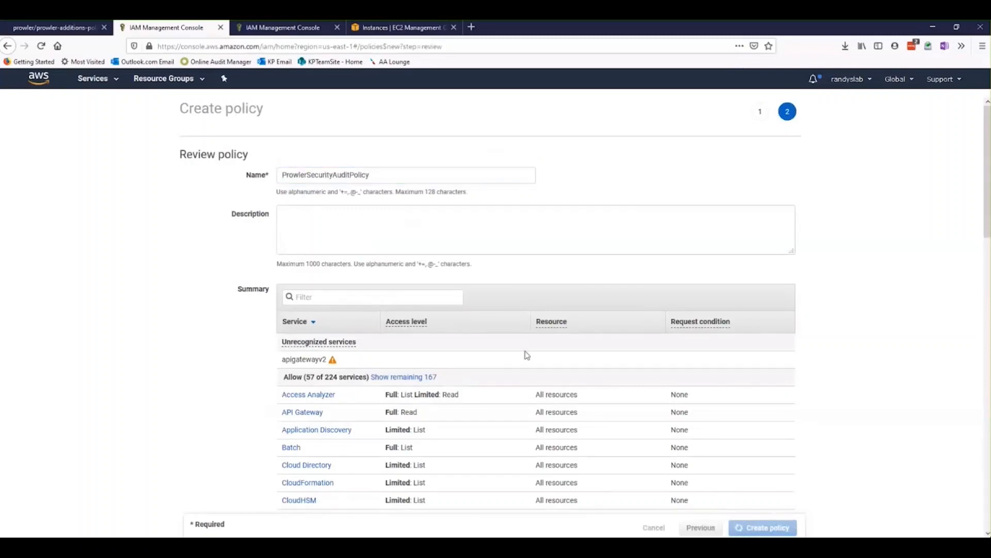
pyautogui.click(762, 527)
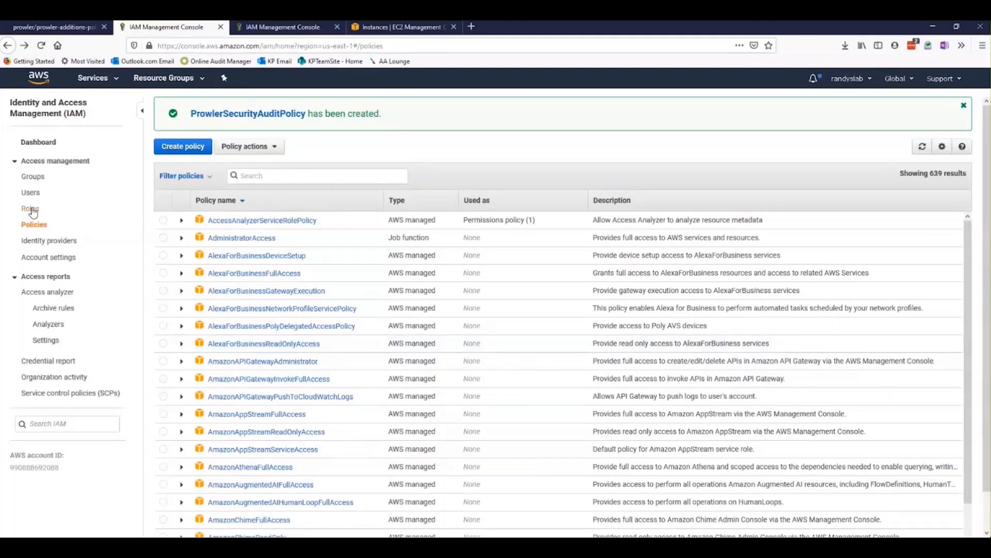
# Start creating a new IAM role with EC2 as the trusted service
pyautogui.click(30, 209)
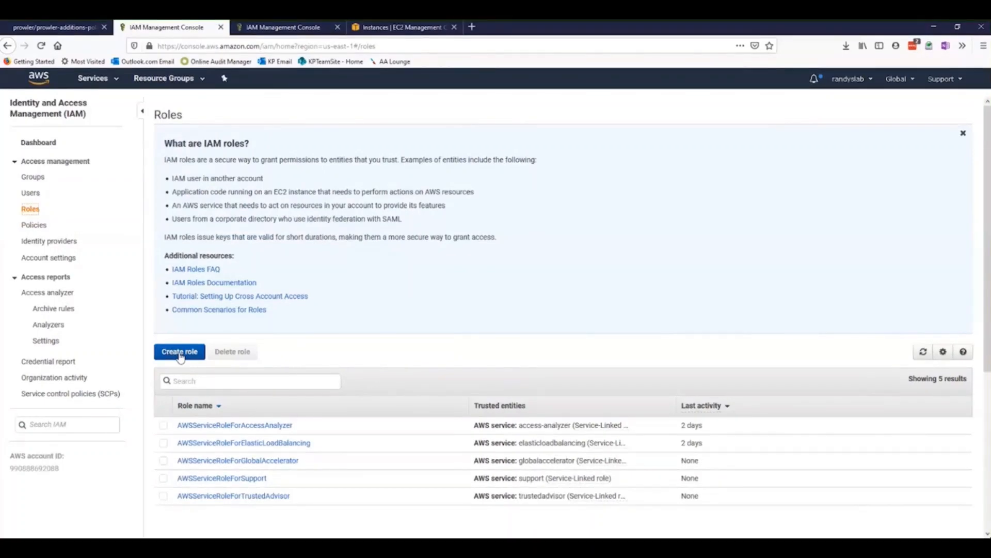
pyautogui.click(179, 351)
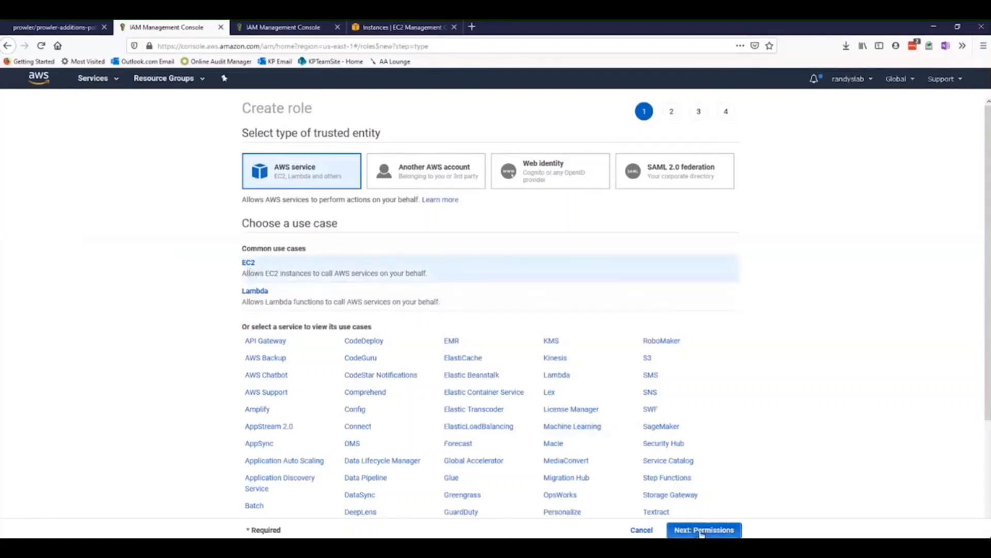
pyautogui.click(703, 529)
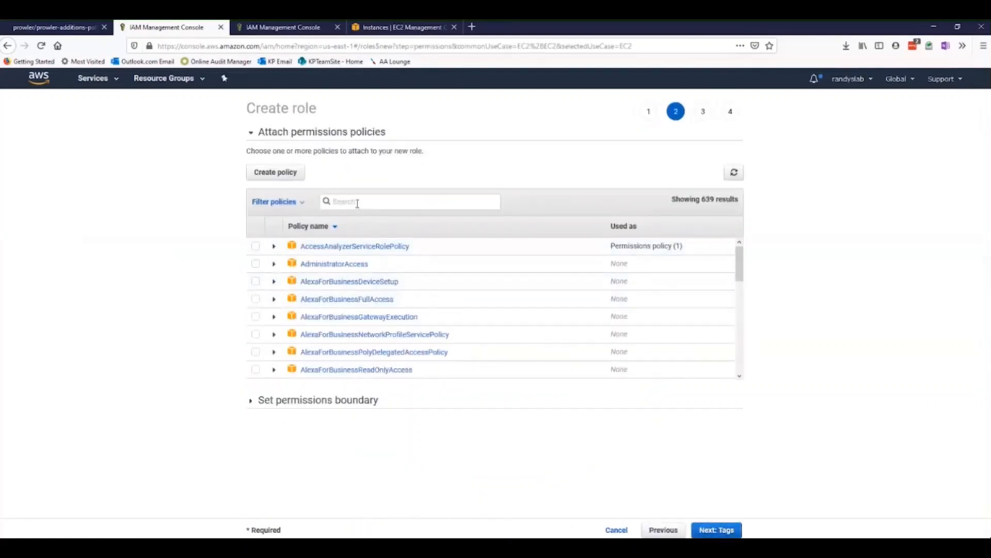
# Attach the SecurityAudit and ProwlerSecurityAuditPolicy policies to the role and continue to review
pyautogui.write('audit')
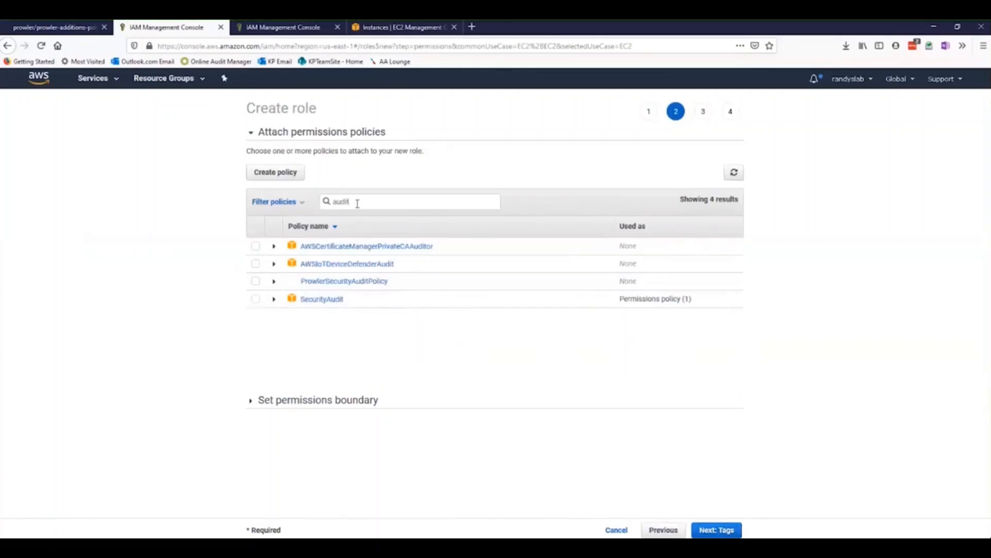
pyautogui.click(256, 299)
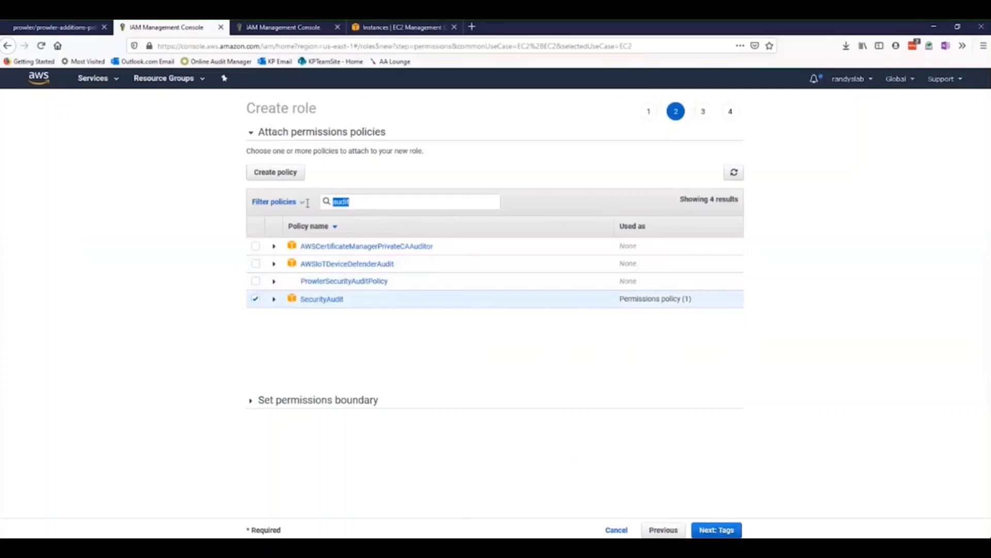
pyautogui.write('prow')
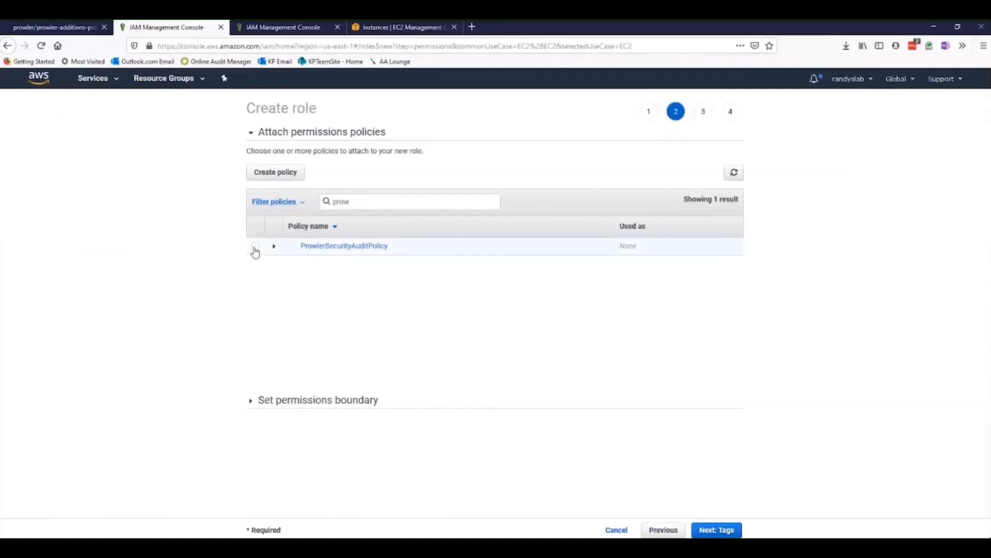
pyautogui.click(256, 246)
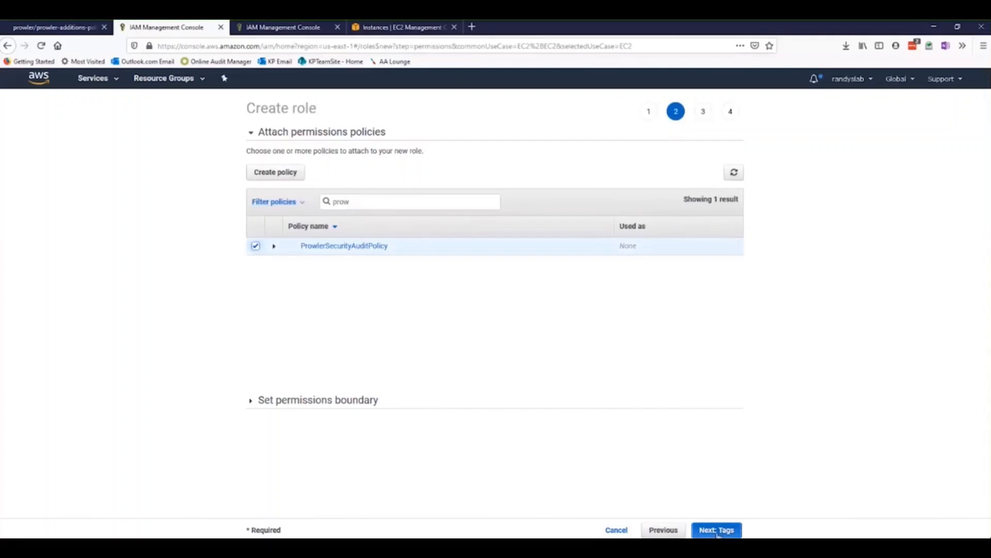
pyautogui.click(717, 530)
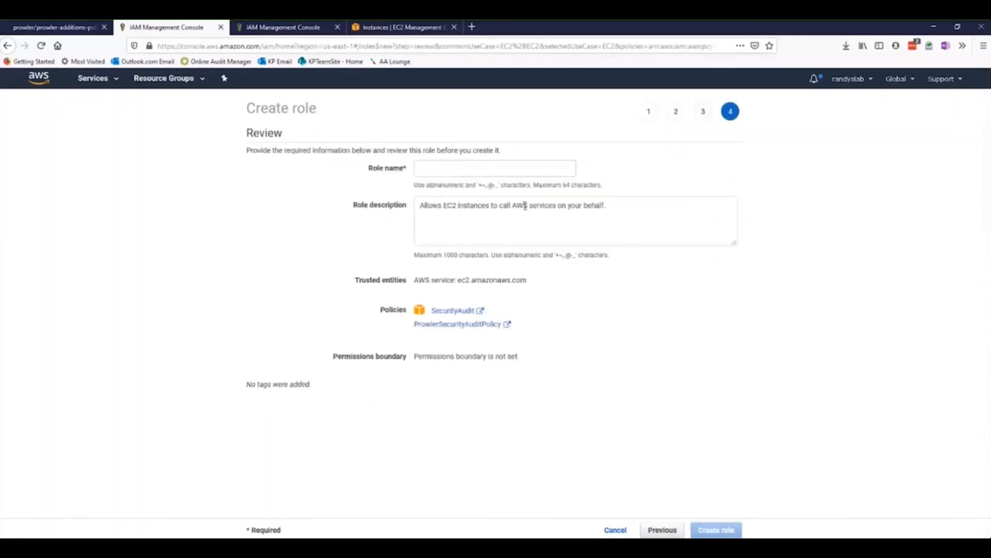
# Create the role as ec2_prowler_role and apply it to the EC2 instance
pyautogui.write('ec2')
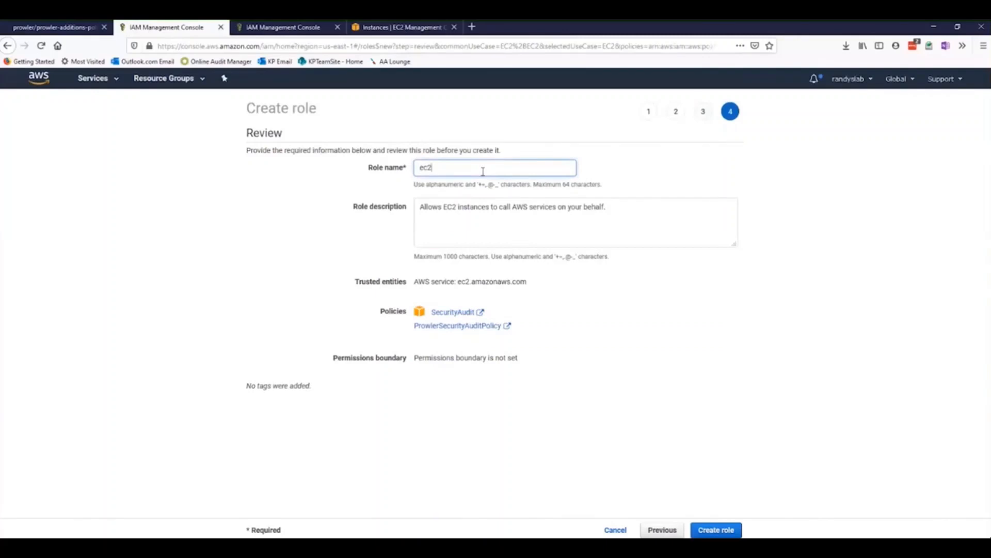
pyautogui.press('Backspace')
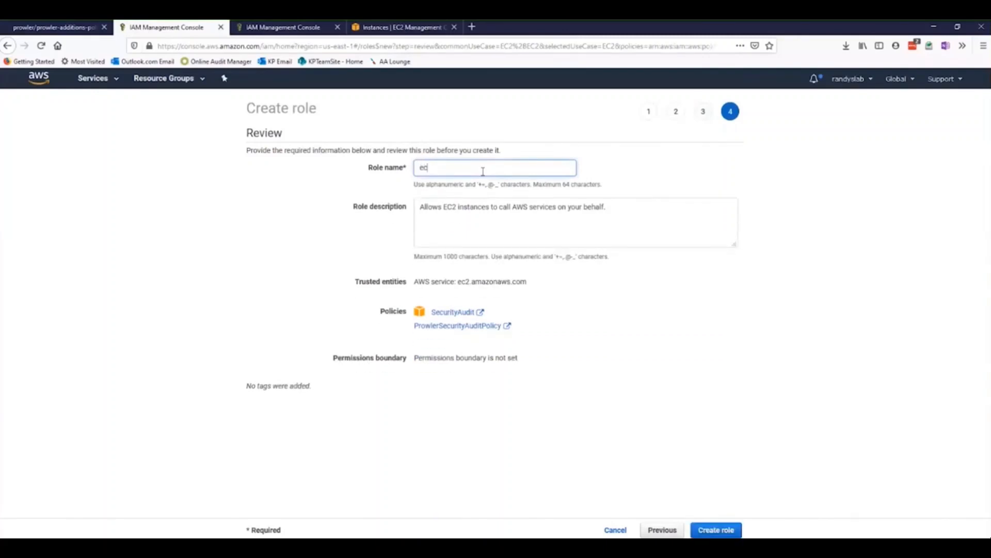
pyautogui.write('2_prowler')
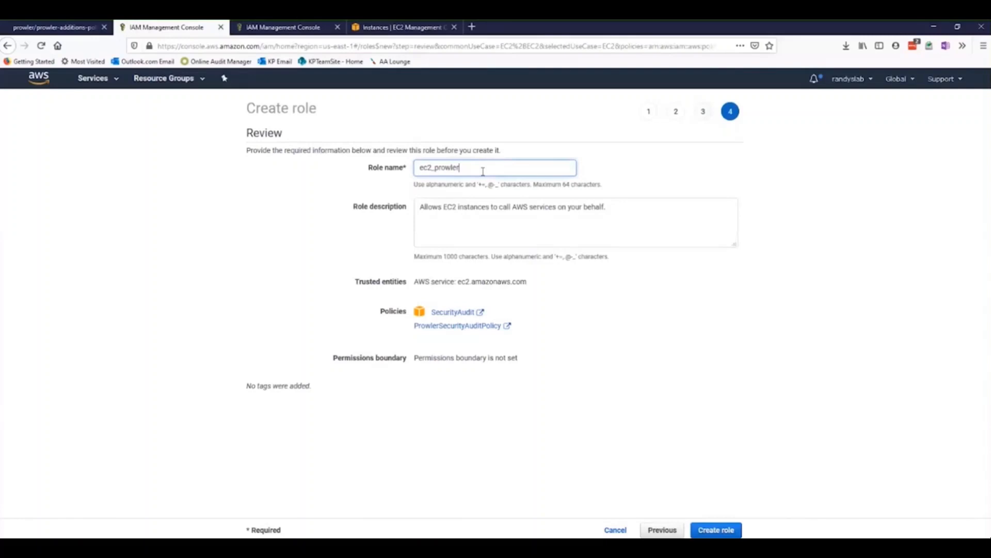
pyautogui.write('_role')
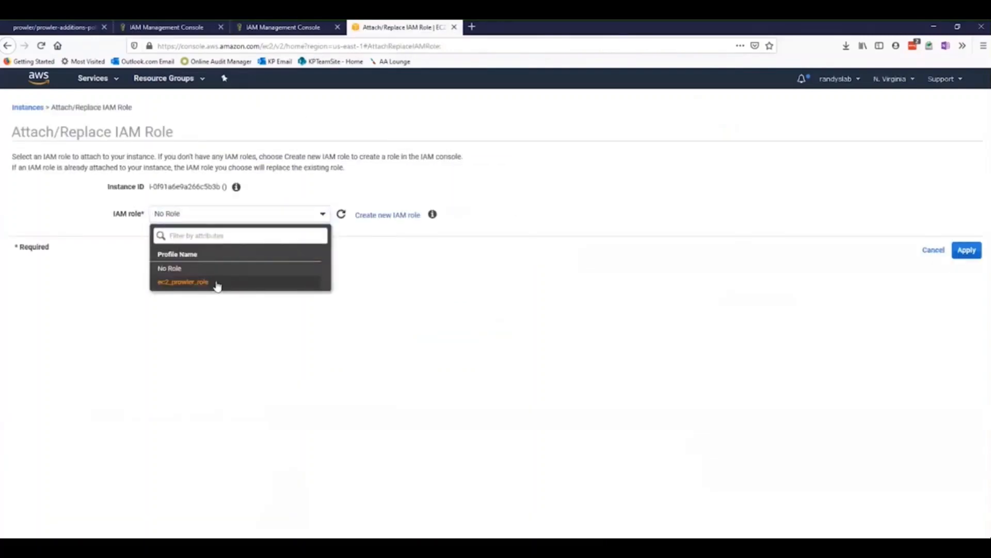
pyautogui.click(182, 281)
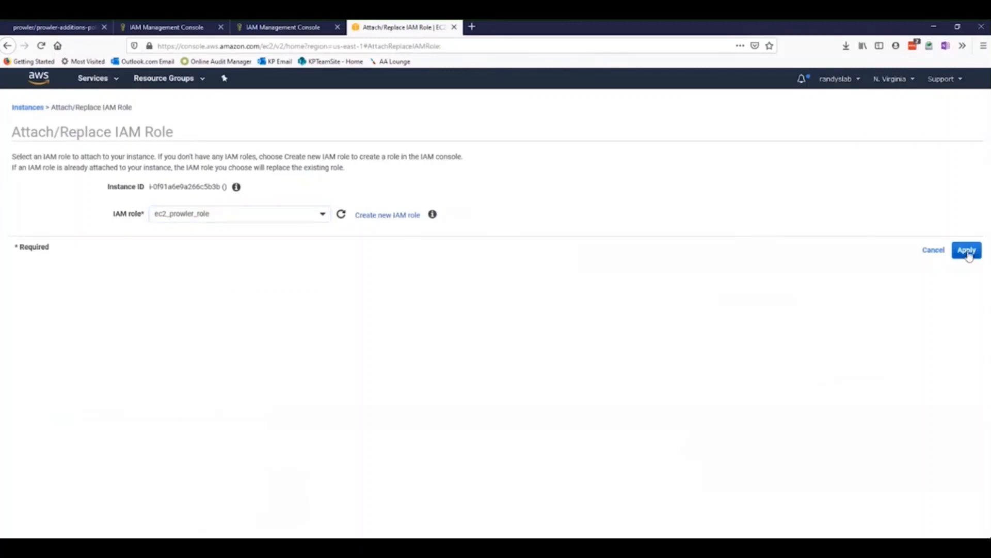
pyautogui.click(966, 248)
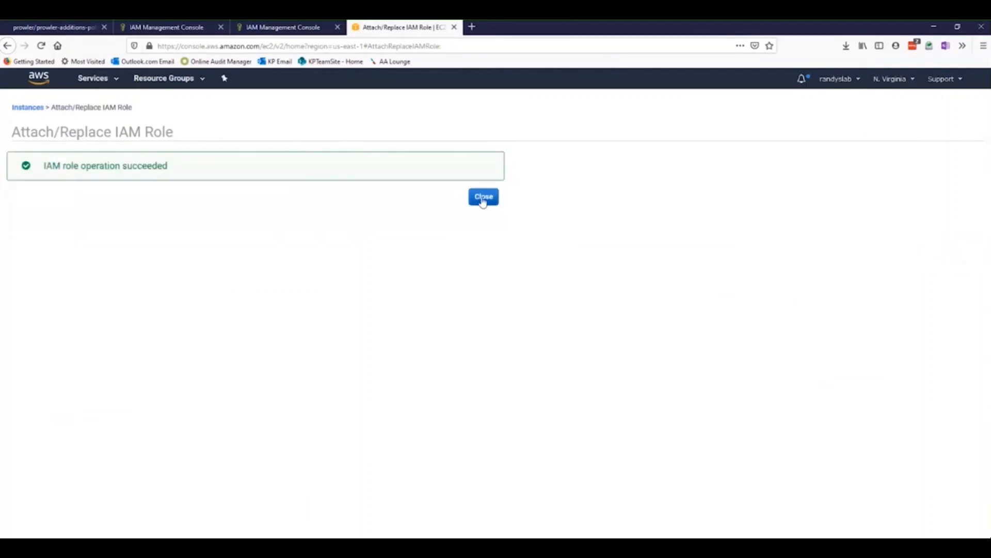
# Close the success message to see ec2_prowler_role in the instance's details
pyautogui.click(484, 197)
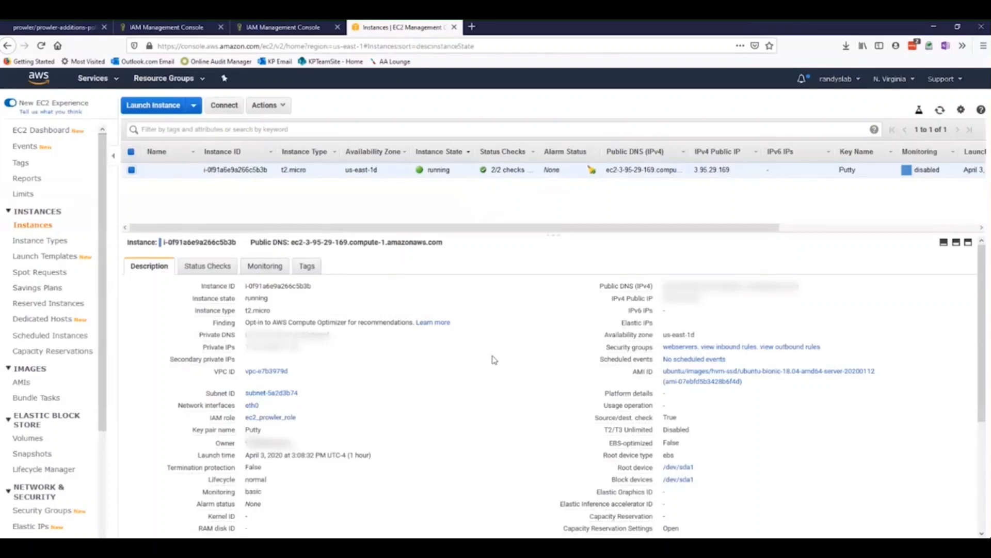
pyautogui.moveTo(503, 402)
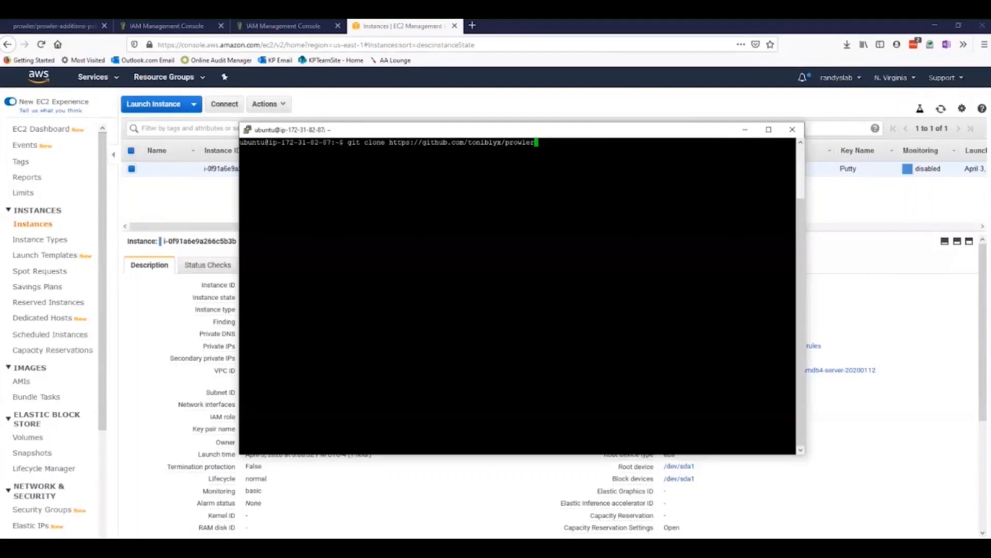
pyautogui.press('Return')
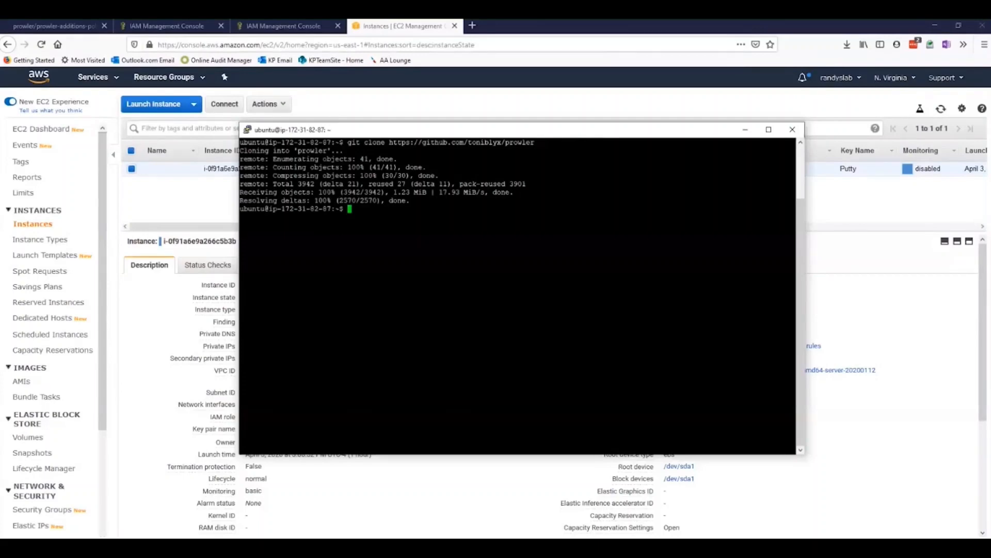
pyautogui.write('sudo su')
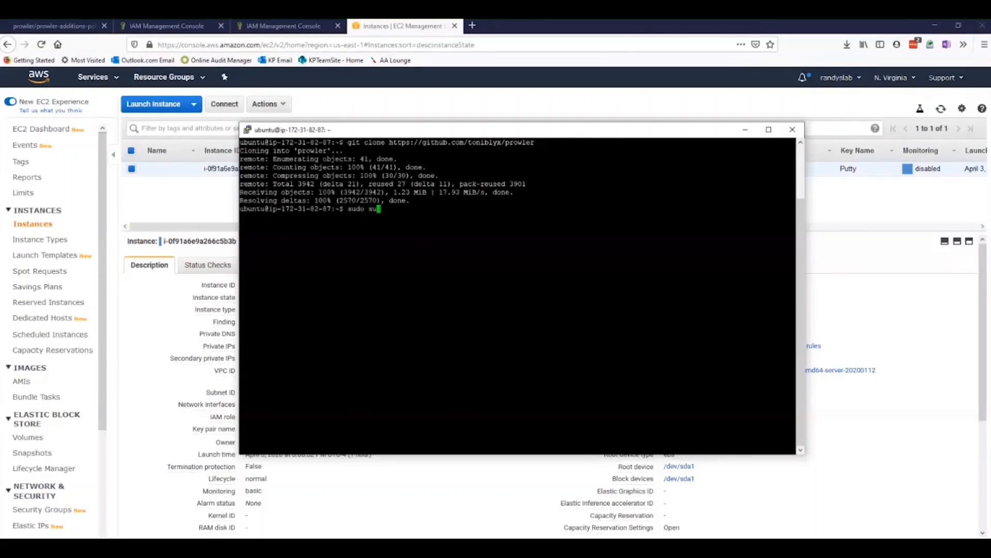
pyautogui.write('apt-get awscli')
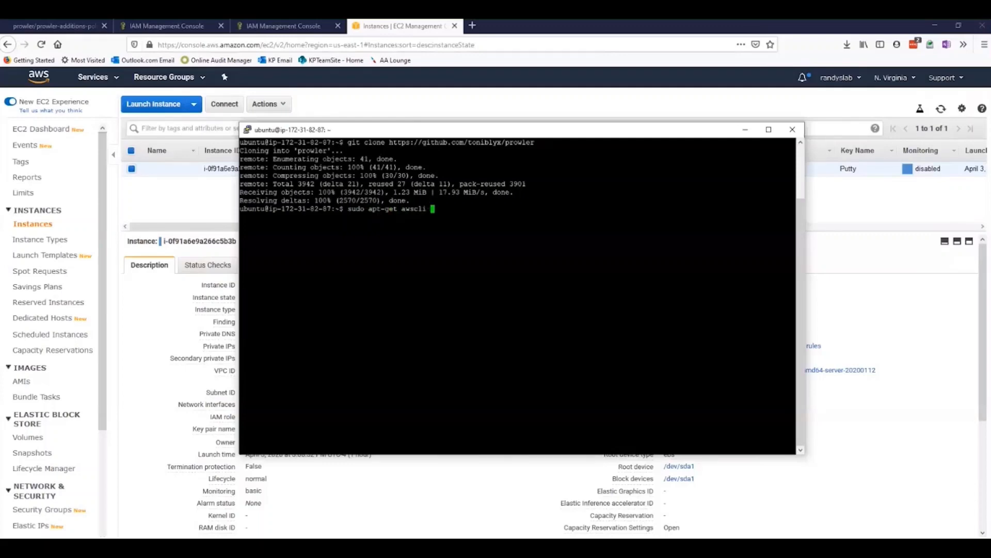
pyautogui.write('jq')
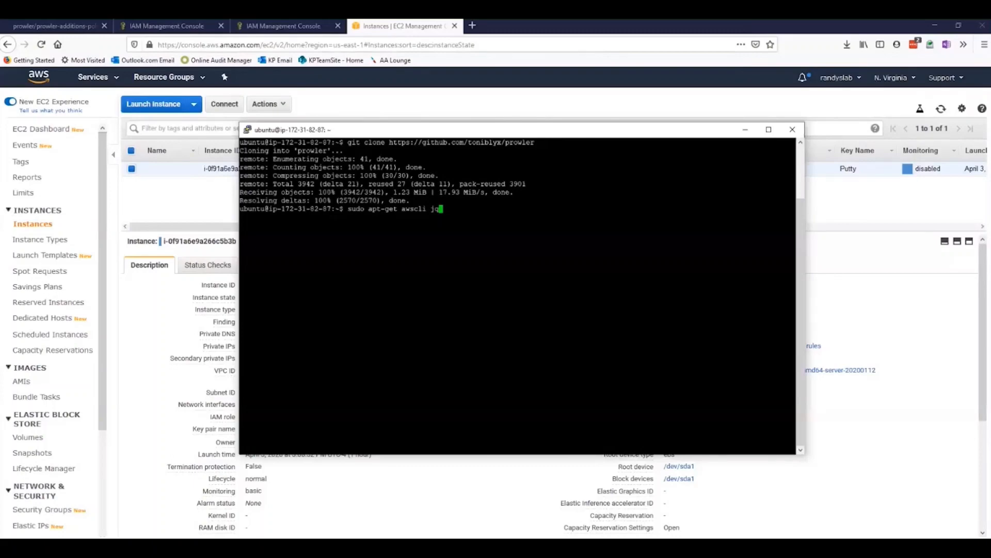
pyautogui.press('Return')
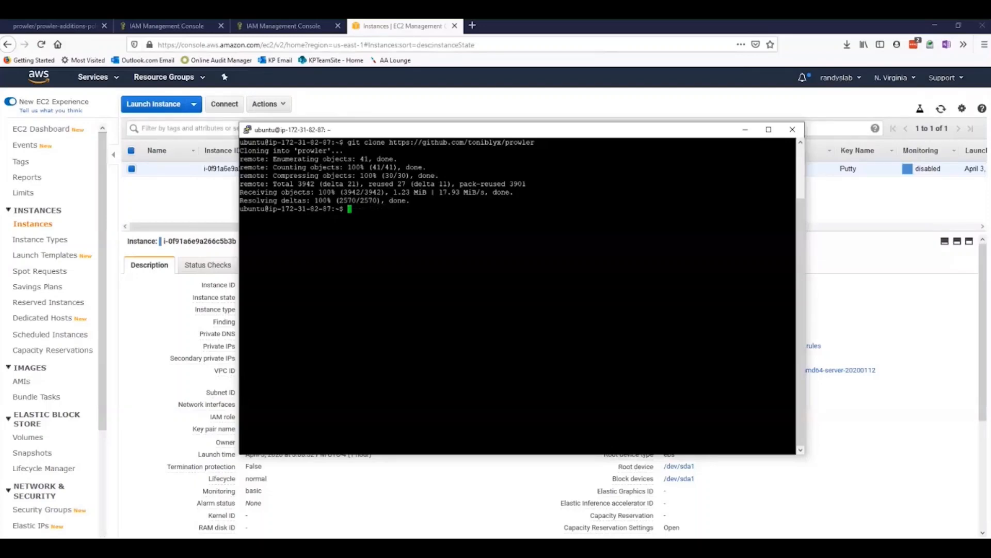
# List the files, change into prowler/, and type ./prowler
pyautogui.write('ls')
pyautogui.write('cd prow')
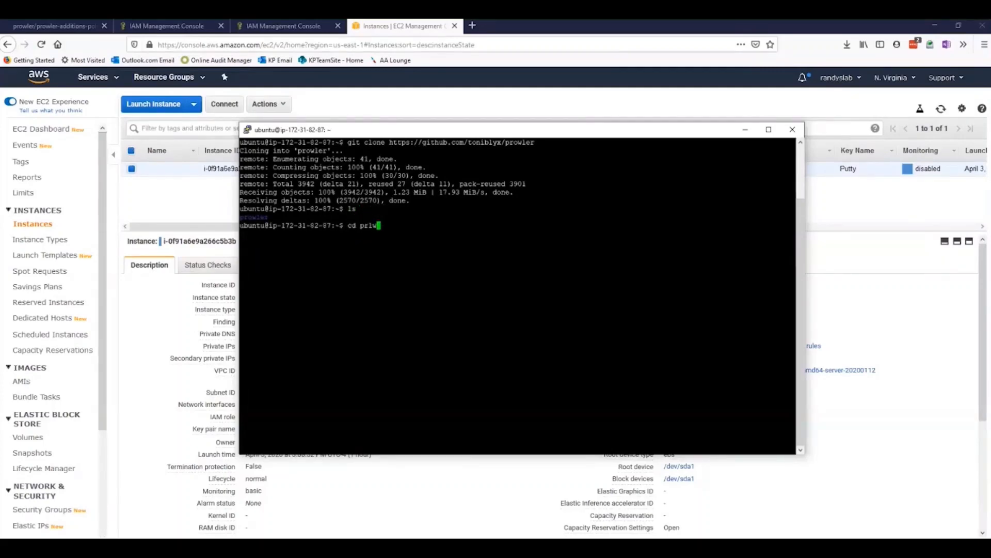
pyautogui.press('Return')
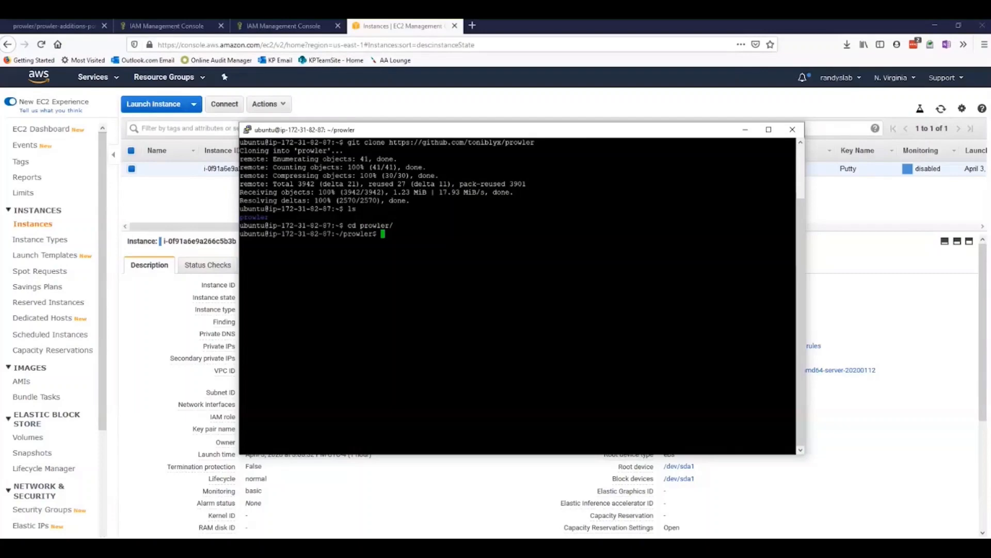
pyautogui.write('./pro')
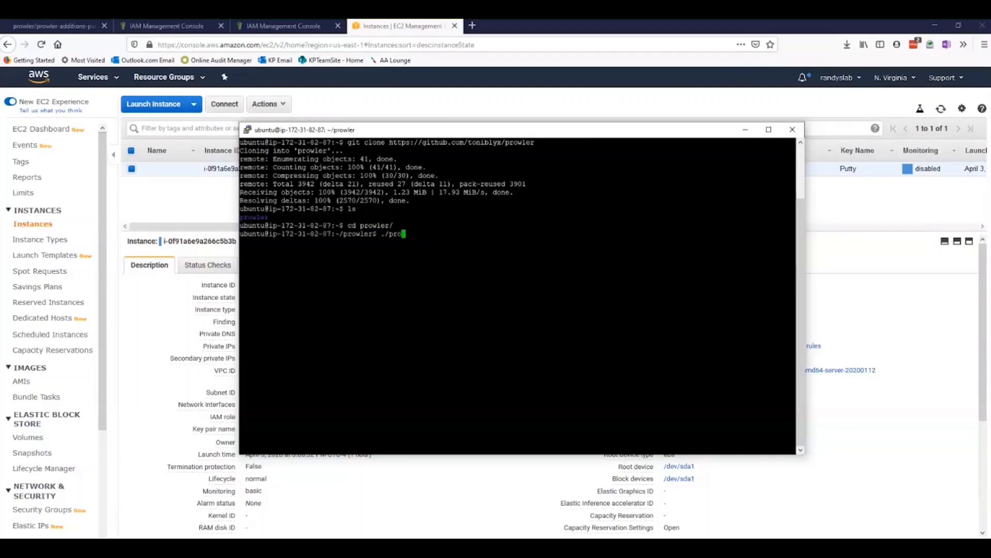
pyautogui.write('wler')
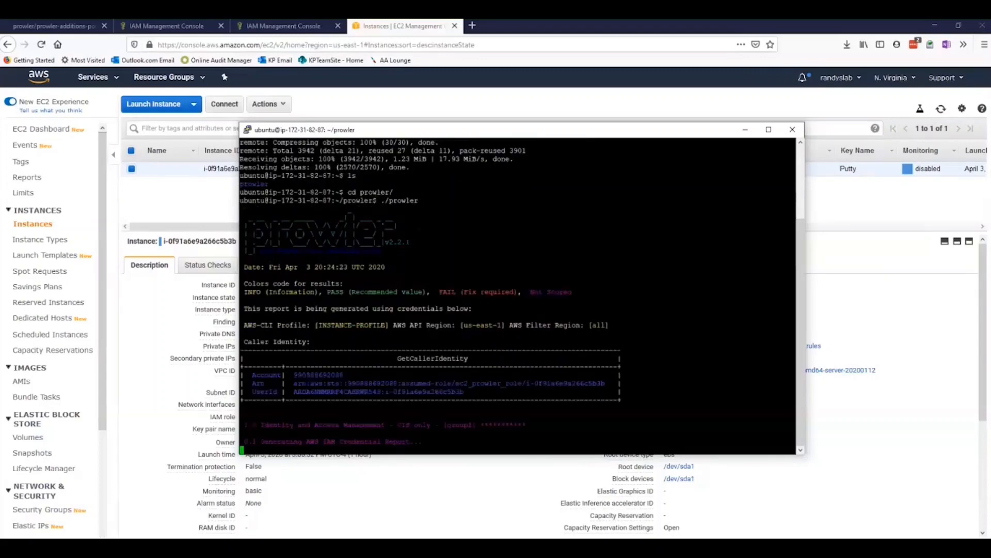
# Scroll through Prowler's PASS, FAIL and INFO results for the CIS IAM and logging checks
pyautogui.scroll(-3)
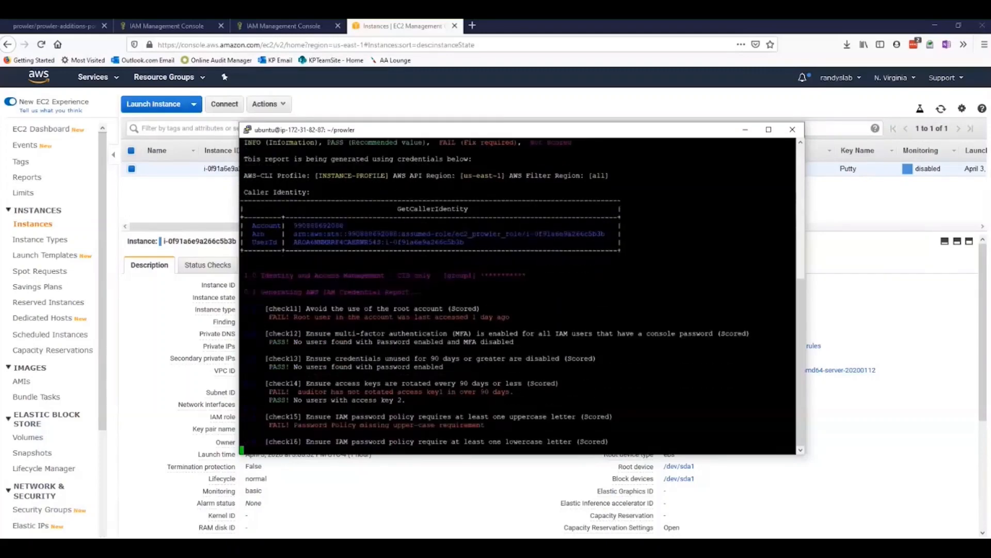
pyautogui.scroll(-3)
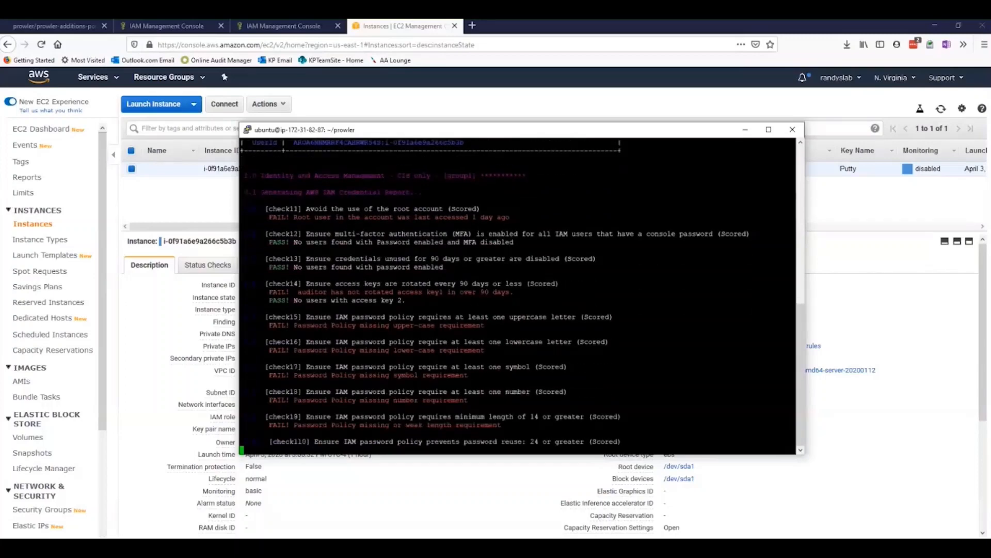
pyautogui.scroll(-3)
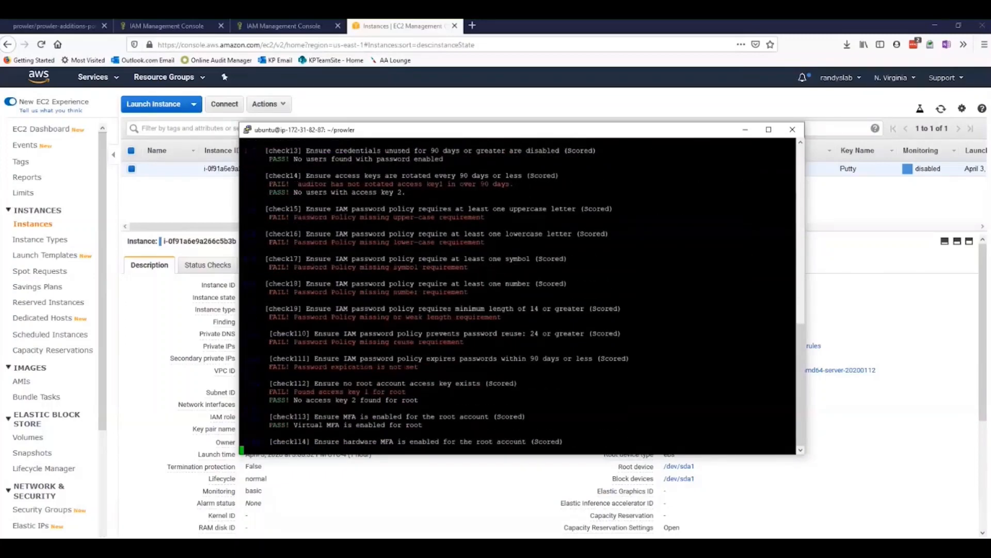
pyautogui.scroll(-3)
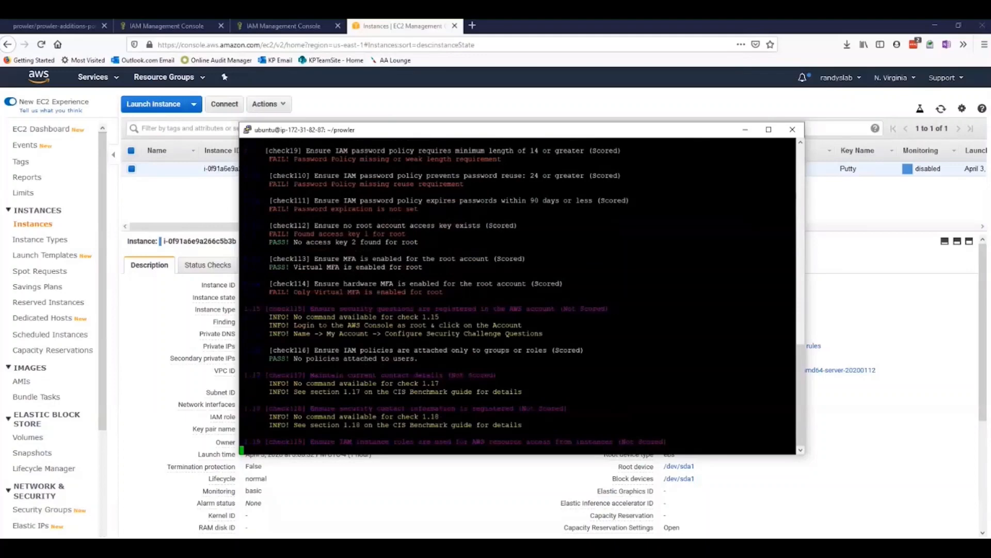
pyautogui.scroll(-3)
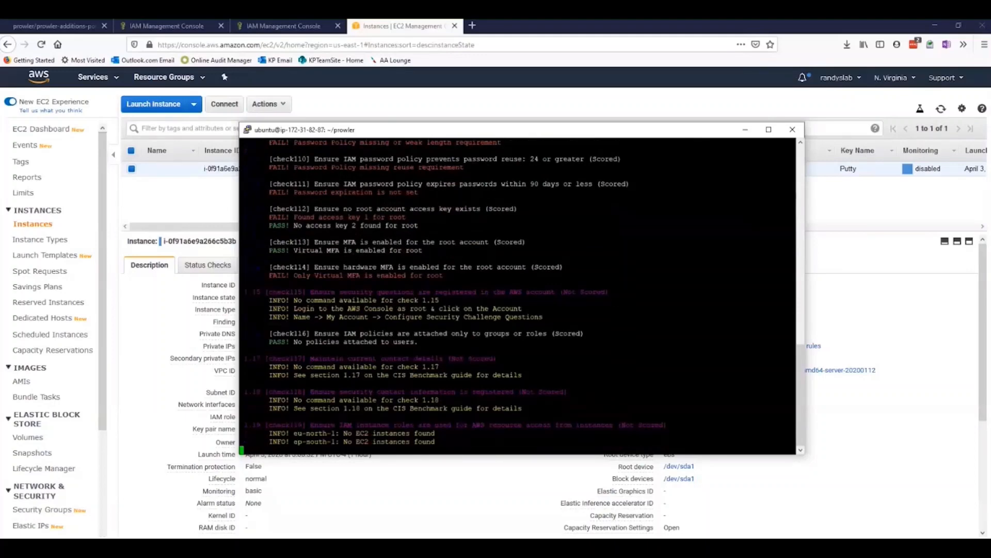
pyautogui.scroll(-3)
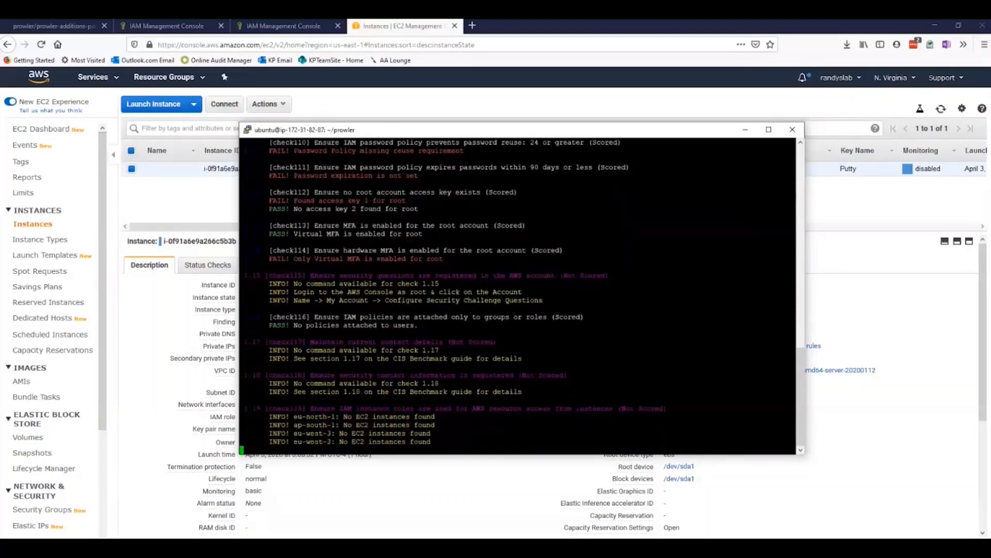
pyautogui.scroll(-3)
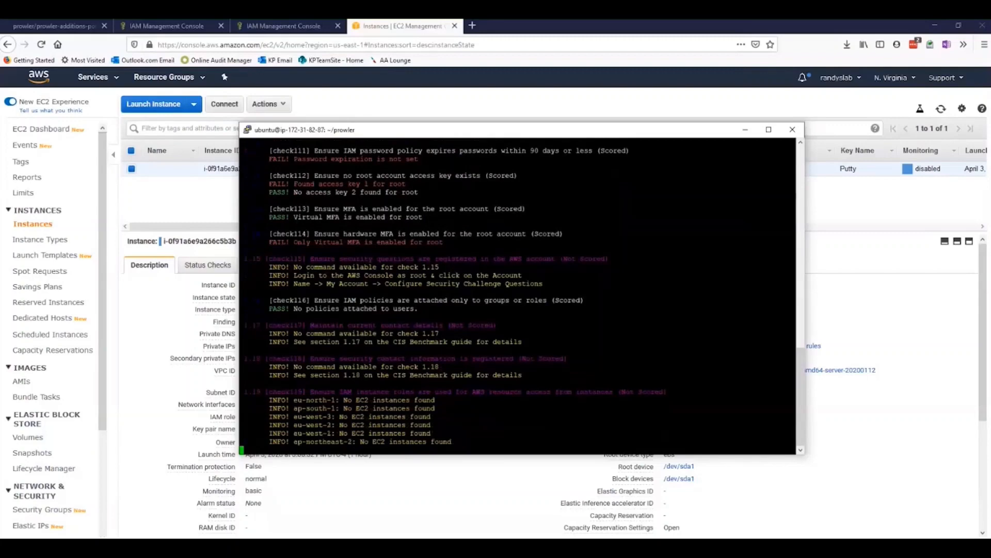
pyautogui.scroll(-3)
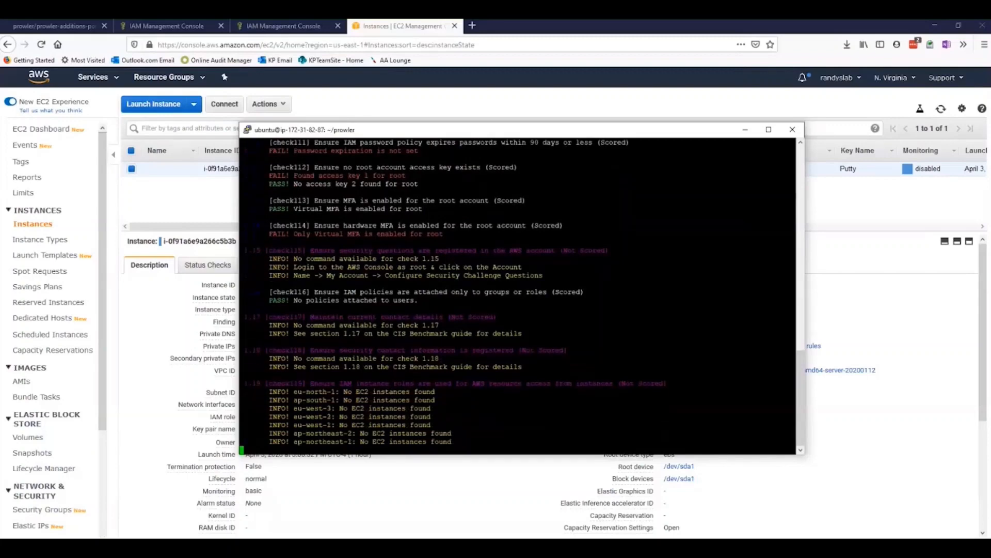
pyautogui.scroll(-3)
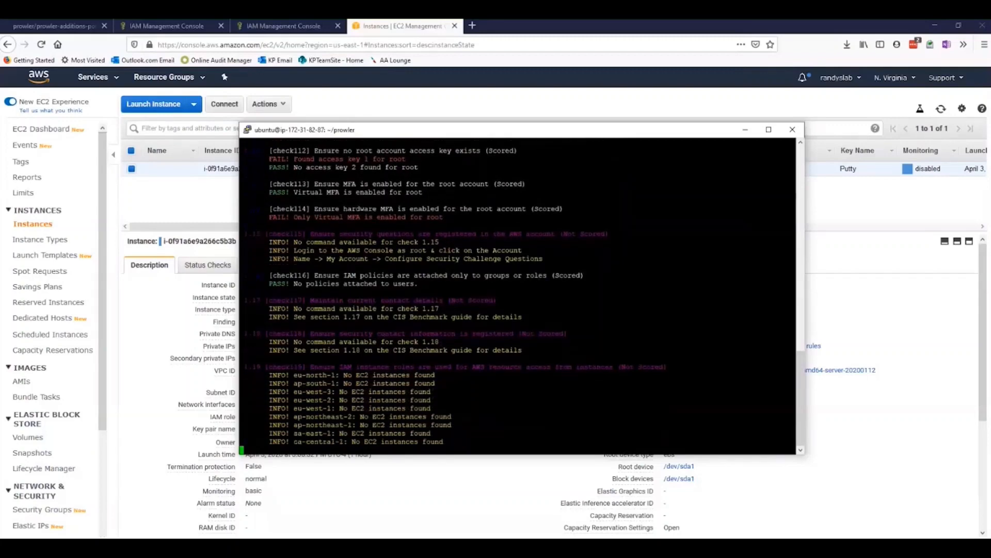
pyautogui.scroll(-3)
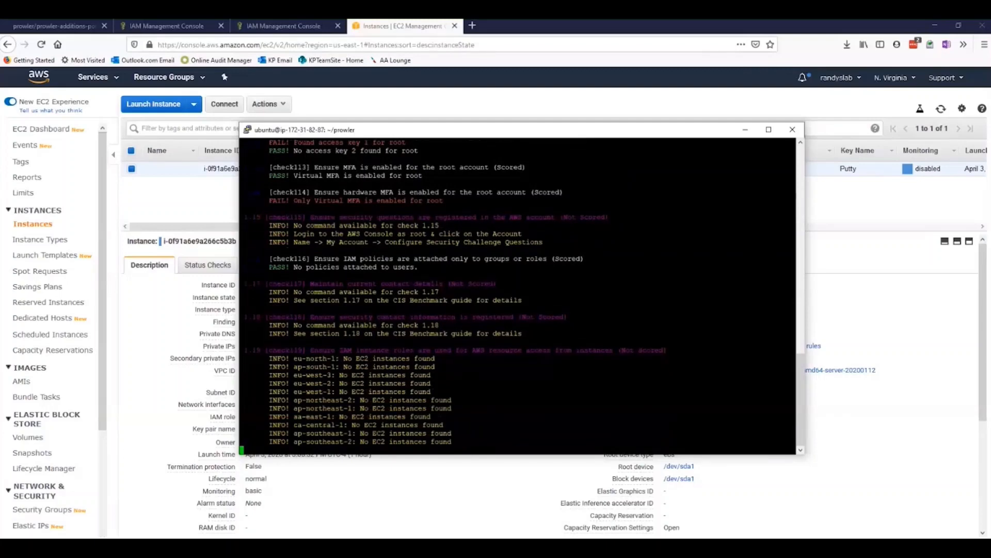
pyautogui.scroll(-3)
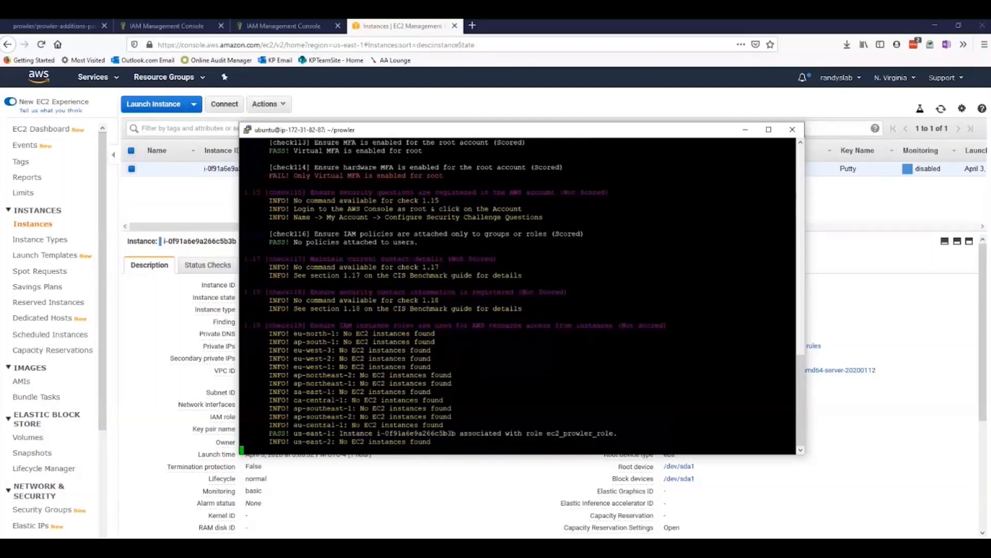
pyautogui.scroll(-3)
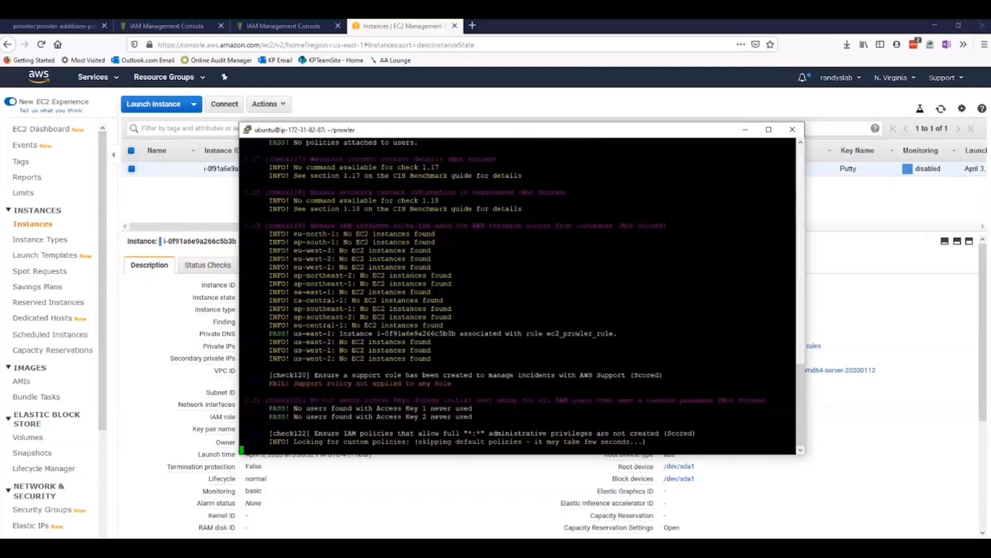
pyautogui.scroll(-3)
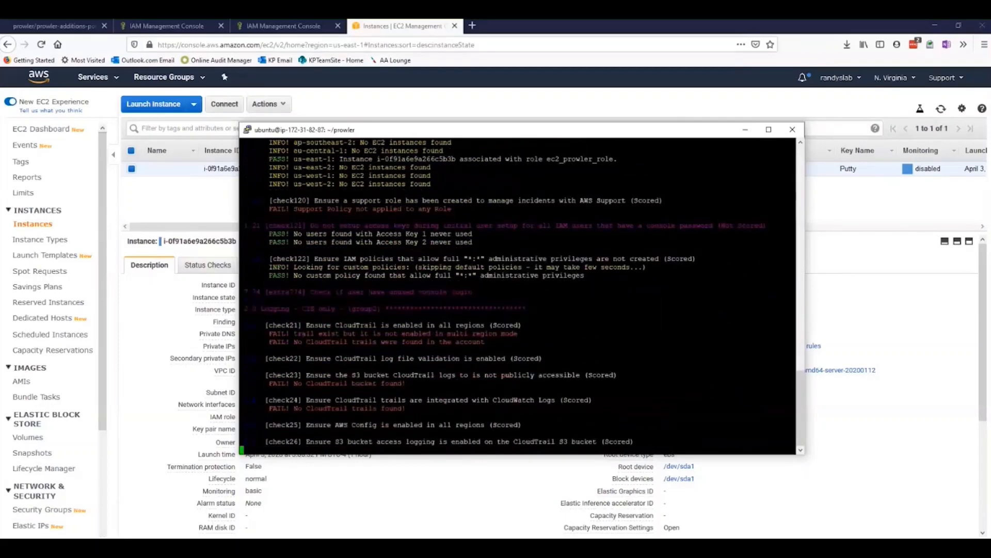
pyautogui.scroll(-3)
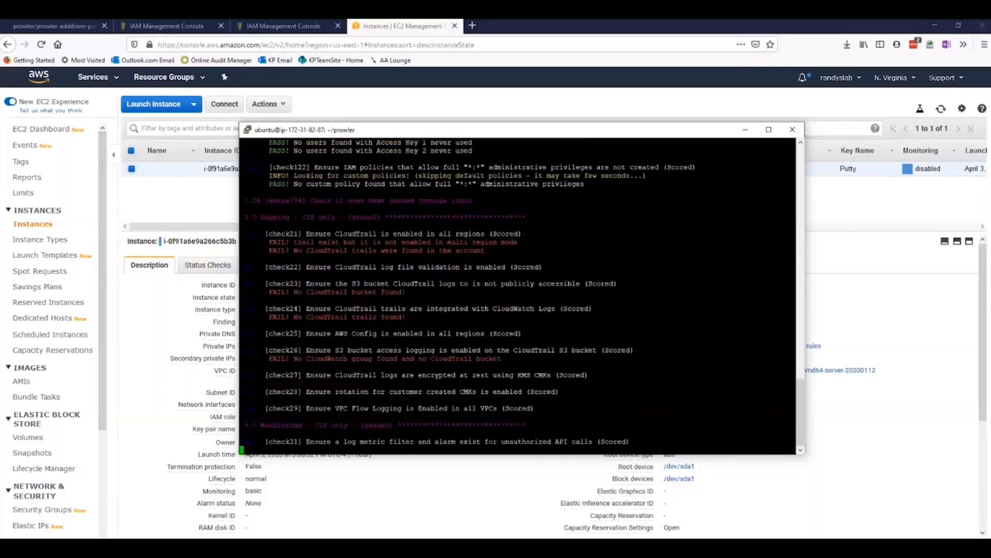
pyautogui.scroll(-3)
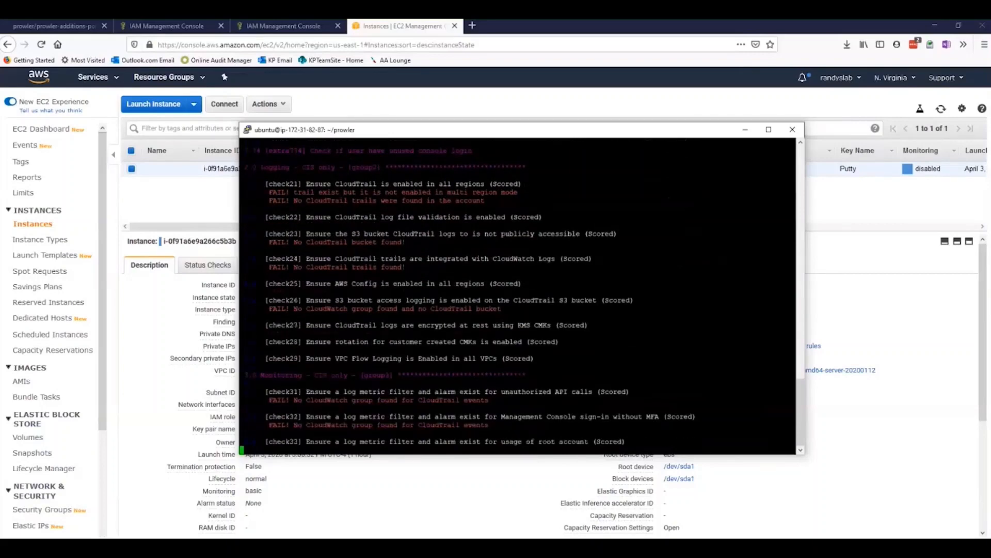